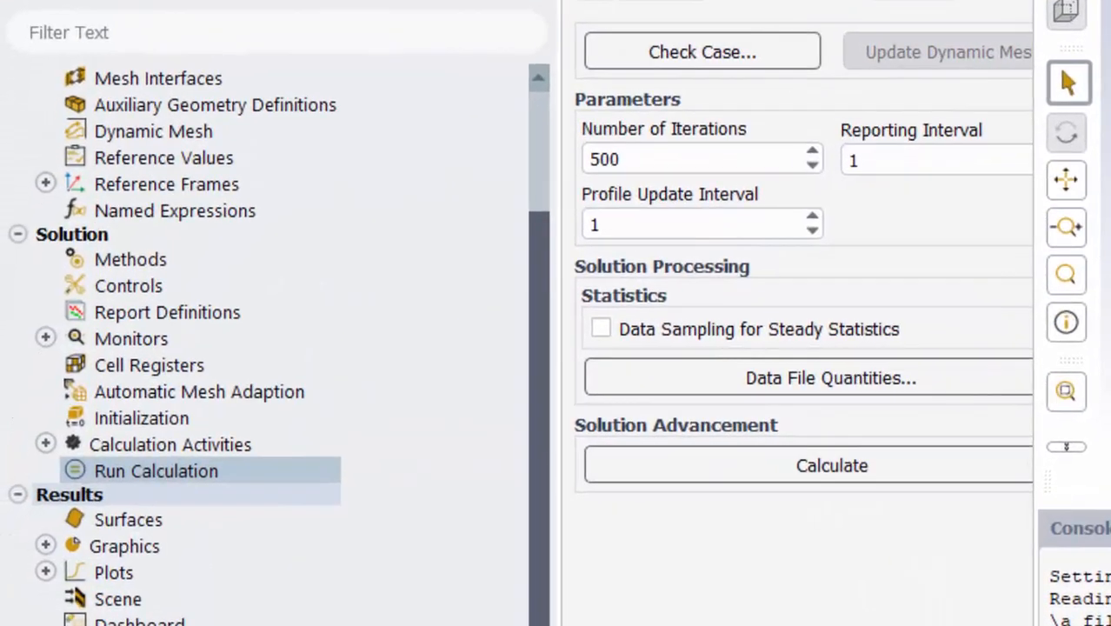
# Step: Expand Results > Graphics in the outline tree to reach the Contours node
pyautogui.click(45, 546)
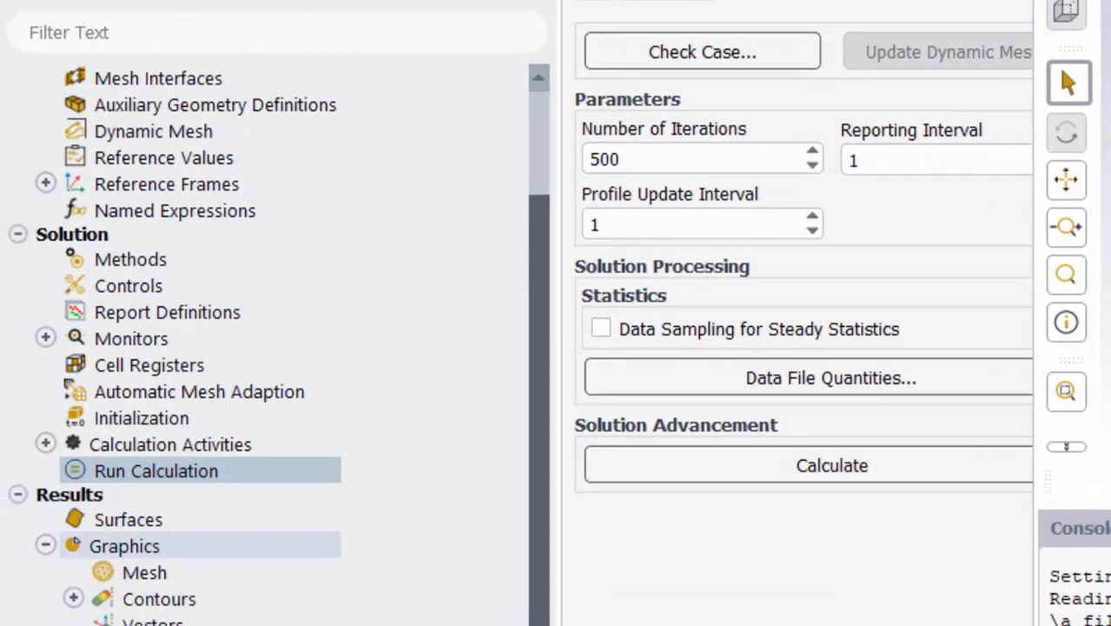
pyautogui.scroll(-3)
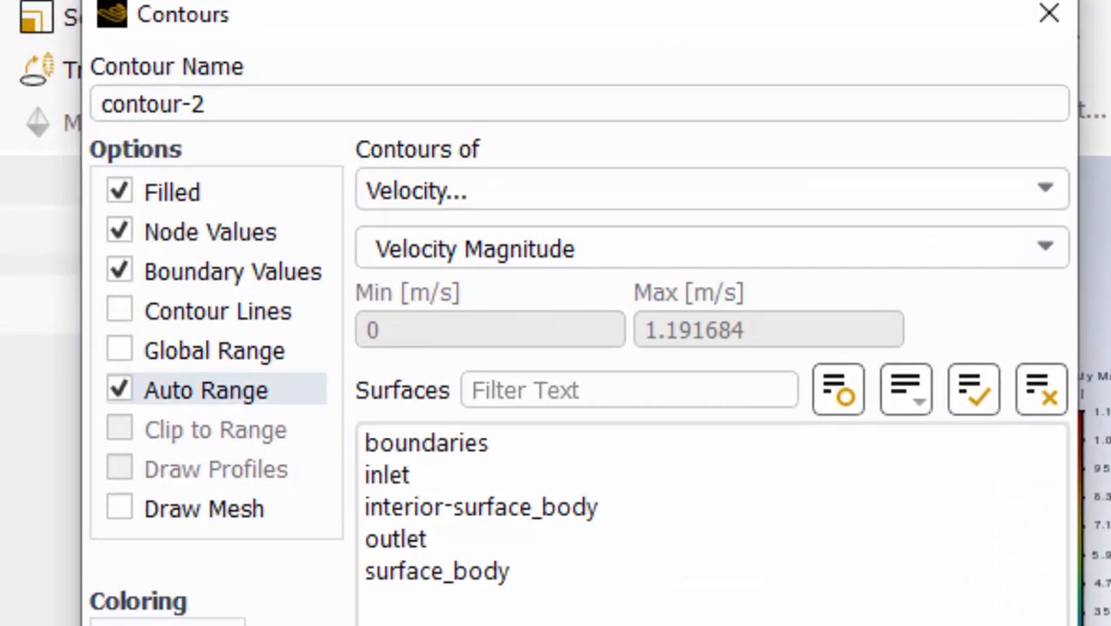
# Step: Disable Auto Range and fix the velocity magnitude contour range at 0 to 1.2 m/s
pyautogui.click(118, 390)
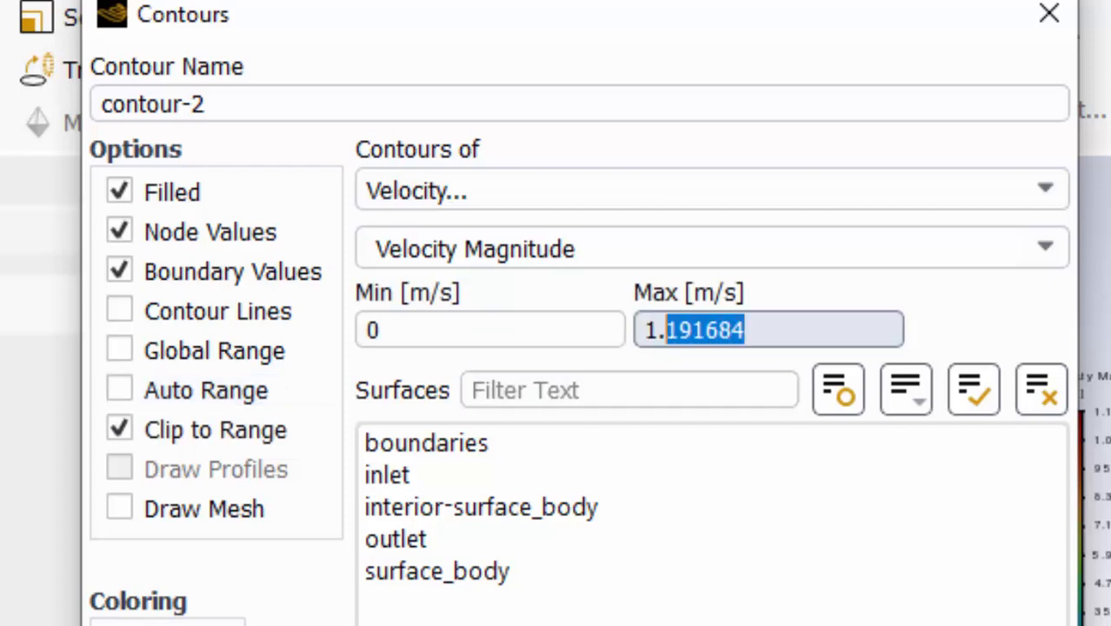
pyautogui.write('1.2')
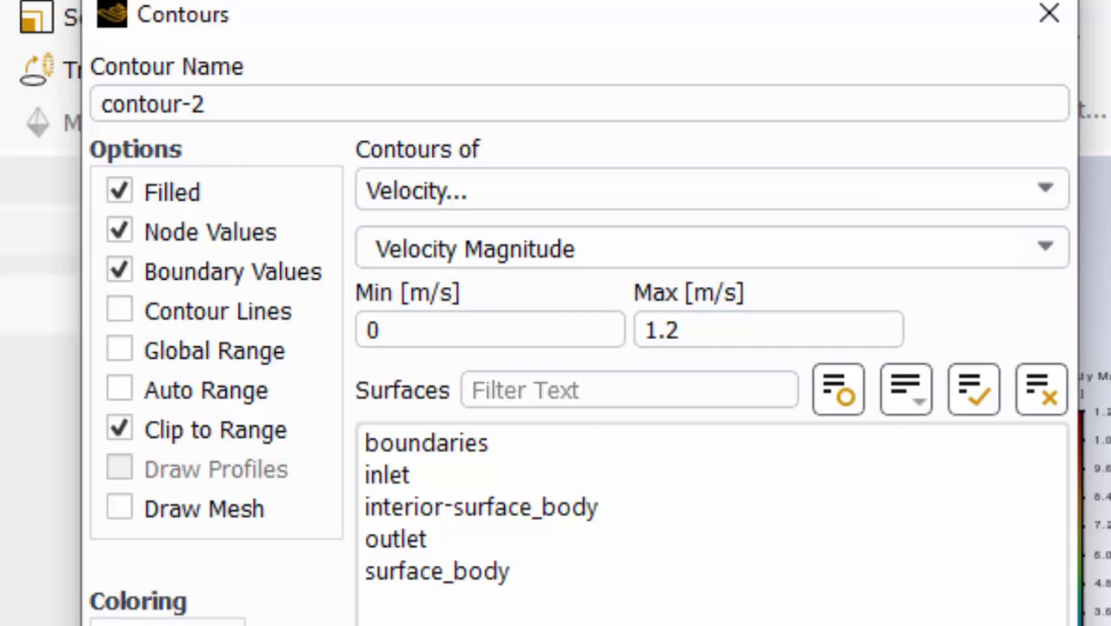
pyautogui.click(768, 331)
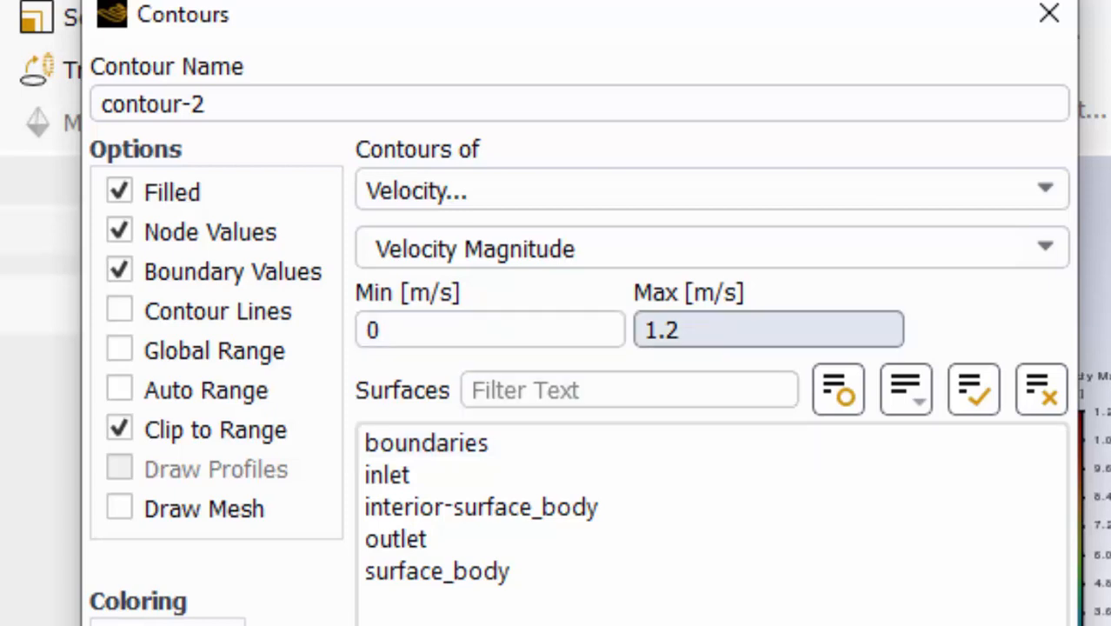